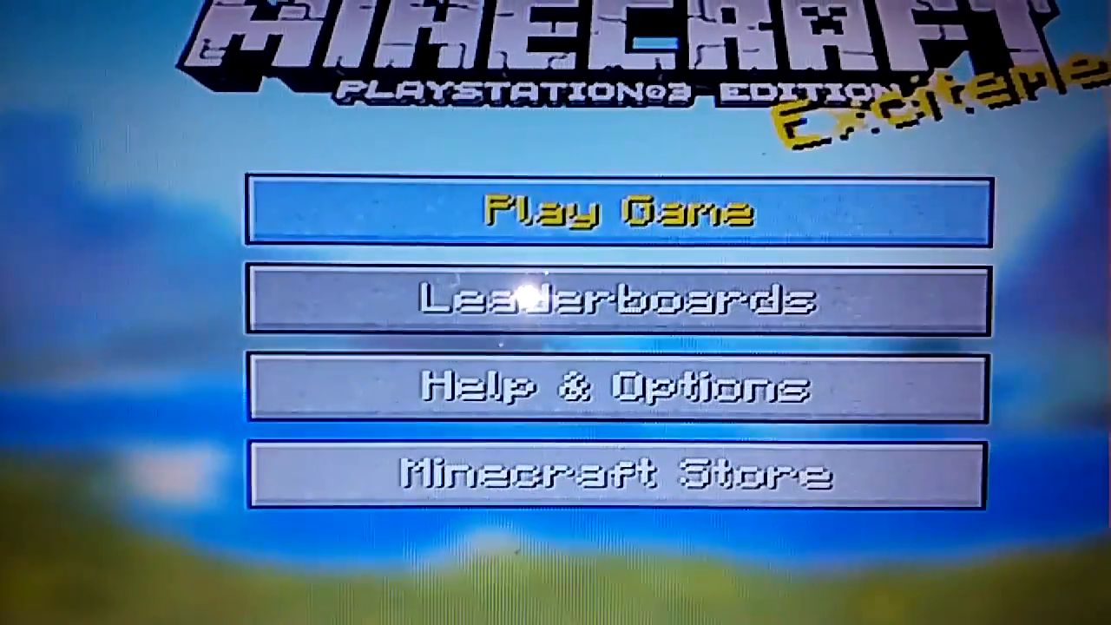
Start Play Game and load the saved Creative world on Peaceful difficulty
left_click(616, 213)
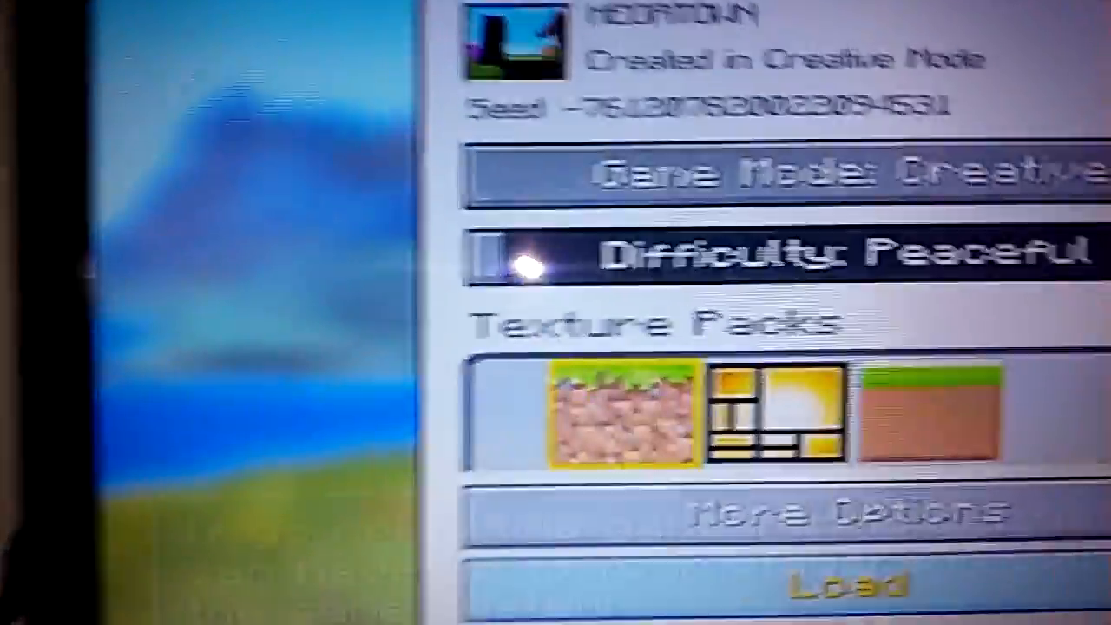
left_click(834, 582)
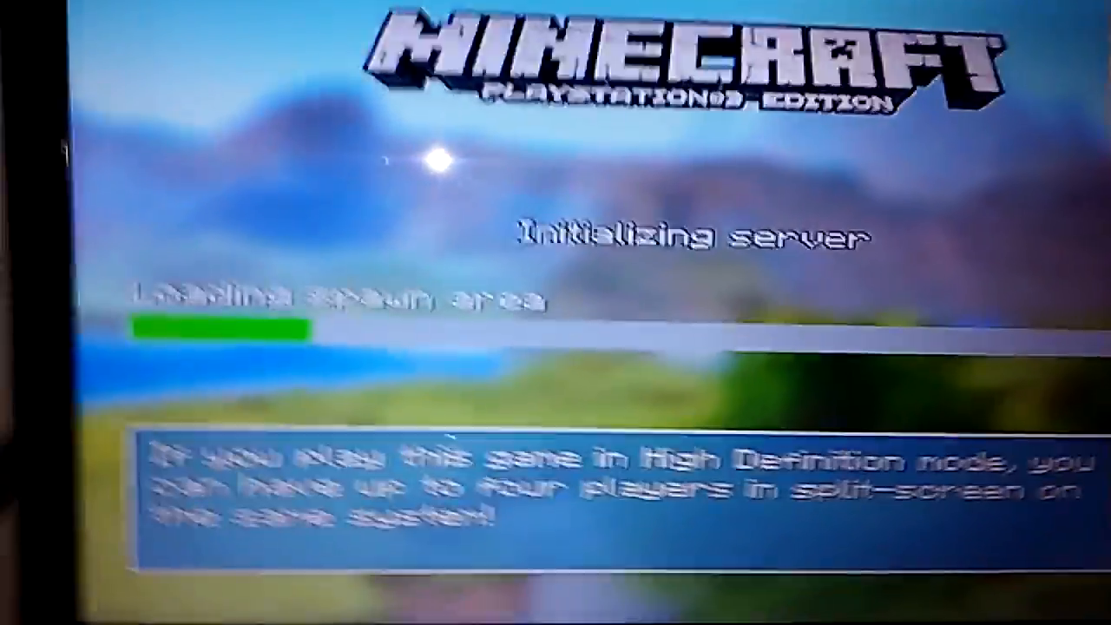